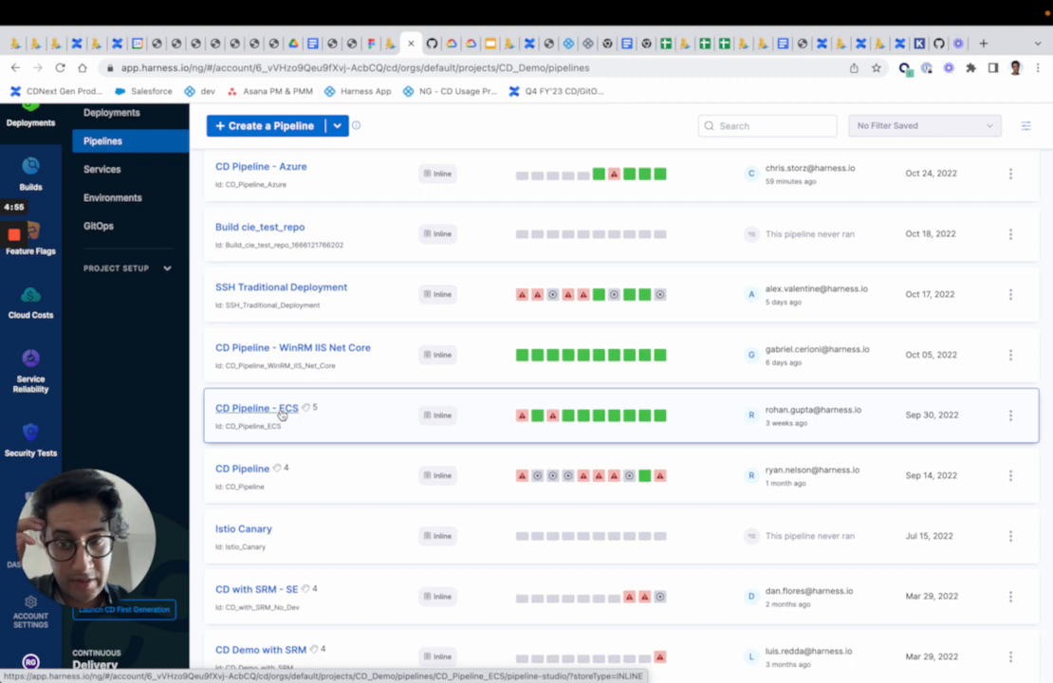
Load CD Pipeline - ECS with the other user's update and view the Pre-Production stage's ECS Nginx service.
{"action": "left_click", "coordinate": [256, 407]}
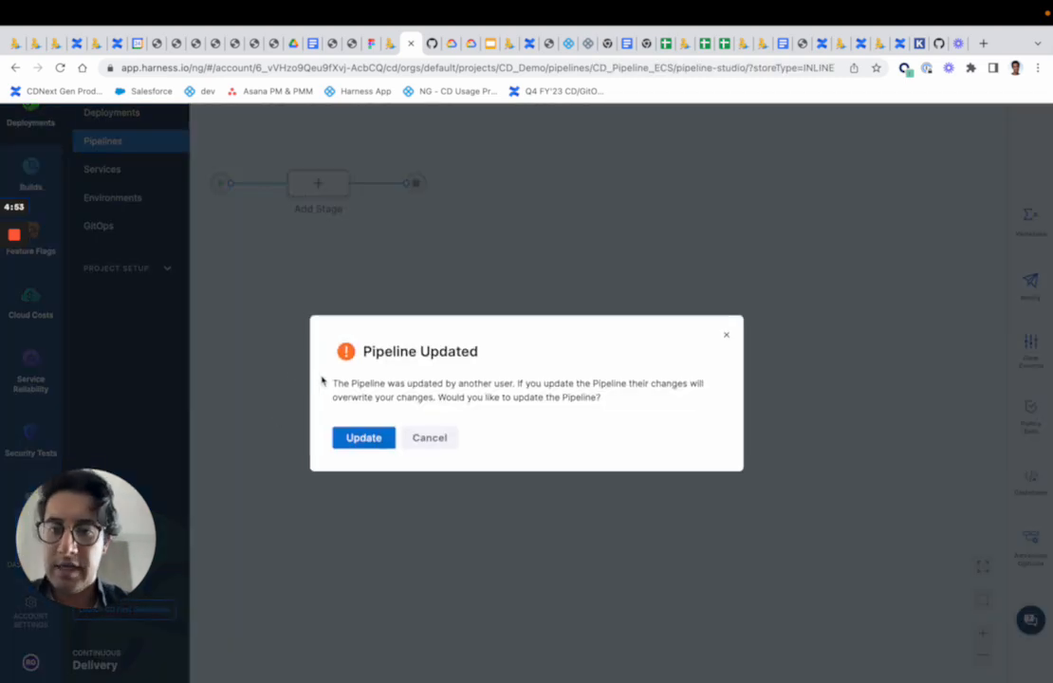
{"action": "left_click", "coordinate": [362, 436]}
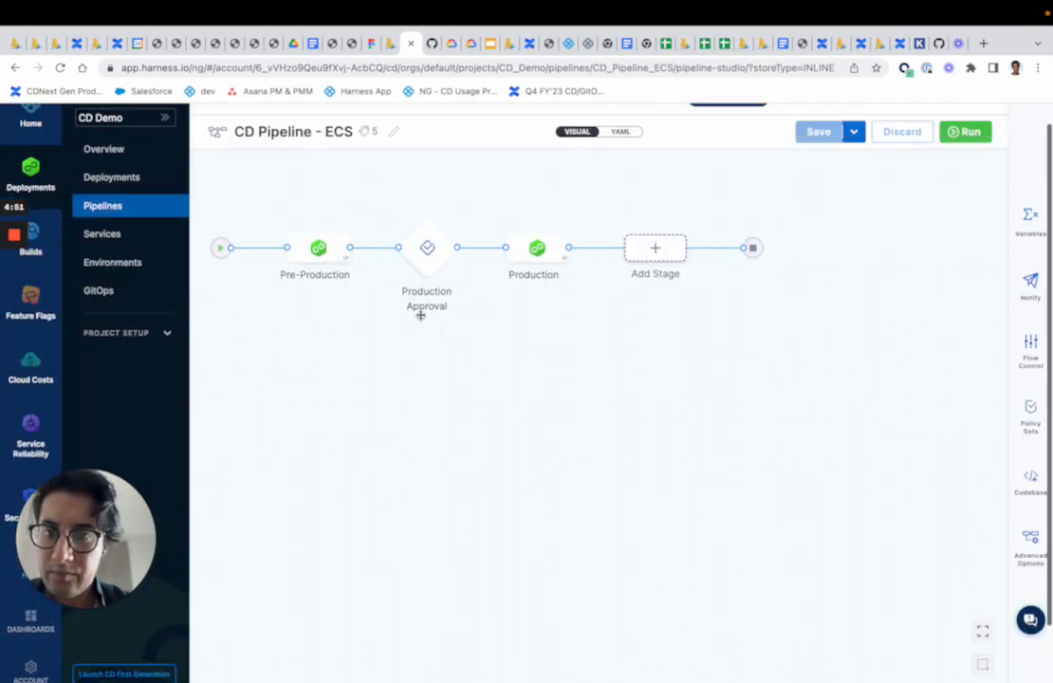
{"action": "left_click", "coordinate": [315, 247]}
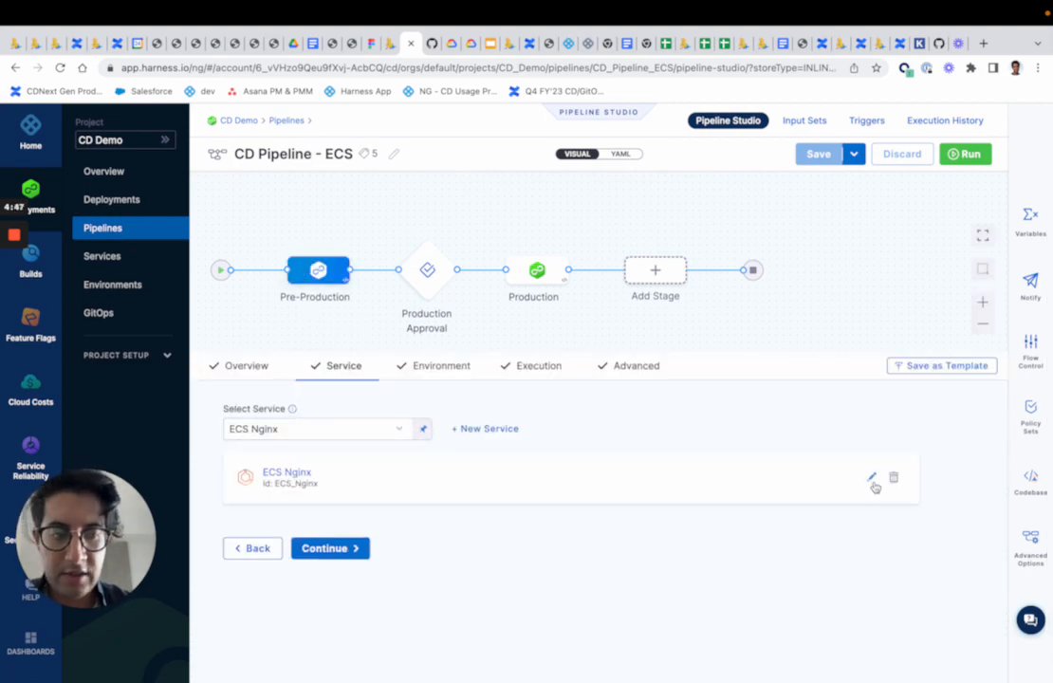
{"action": "left_click", "coordinate": [870, 478]}
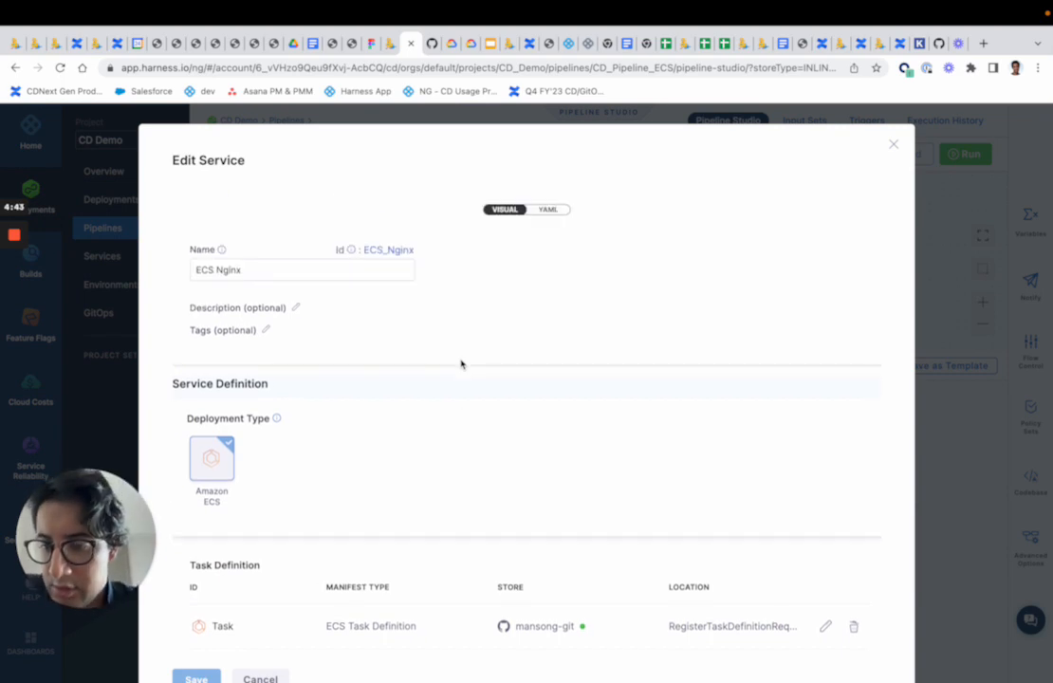
{"action": "mouse_move", "coordinate": [370, 326]}
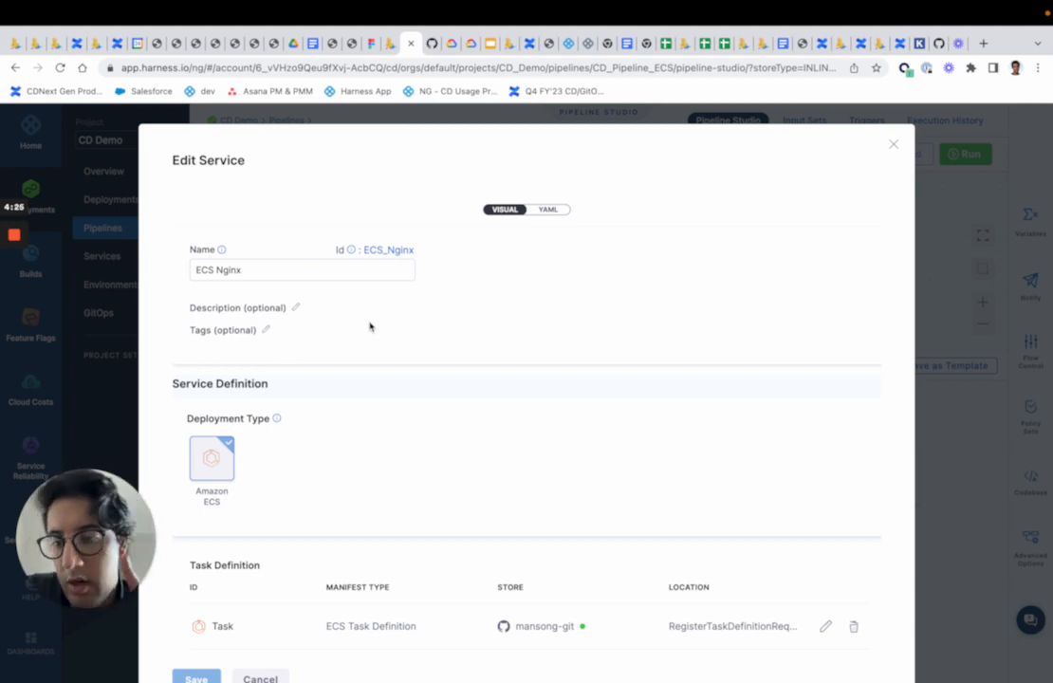
{"action": "scroll", "scroll_direction": "down", "scroll_amount": 3}
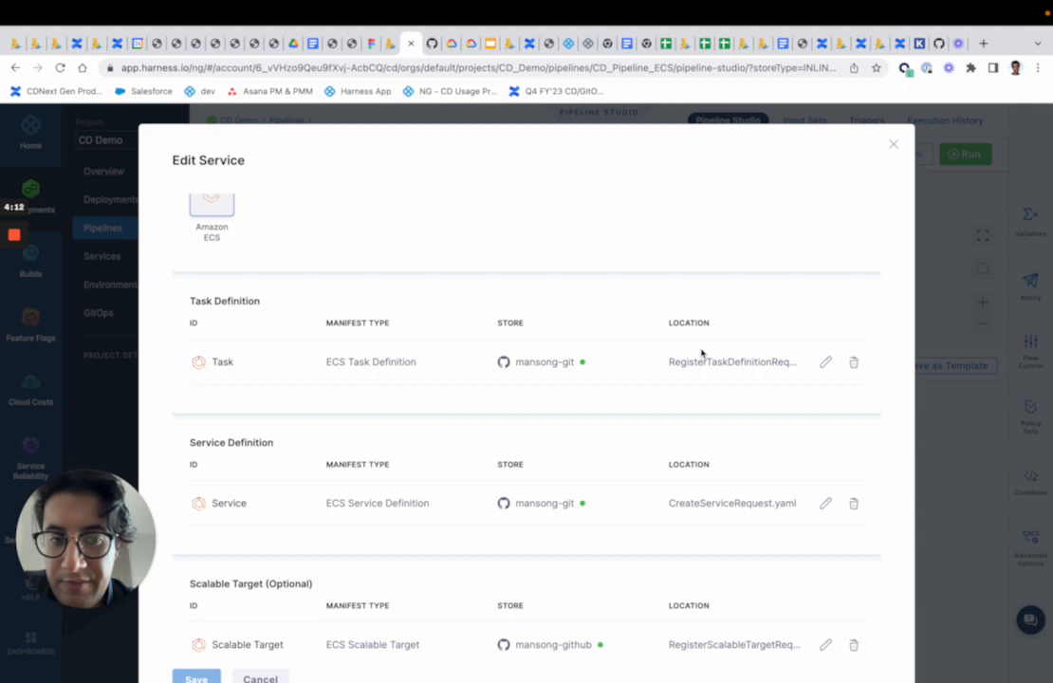
{"action": "left_click", "coordinate": [823, 360]}
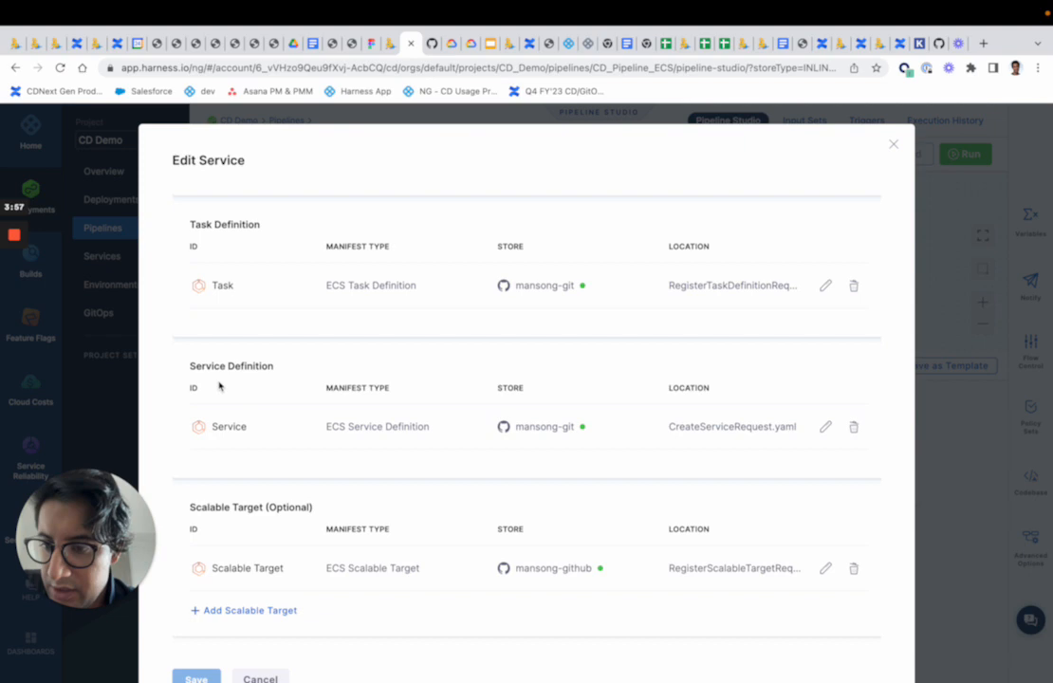
{"action": "scroll", "scroll_direction": "down", "scroll_amount": 3}
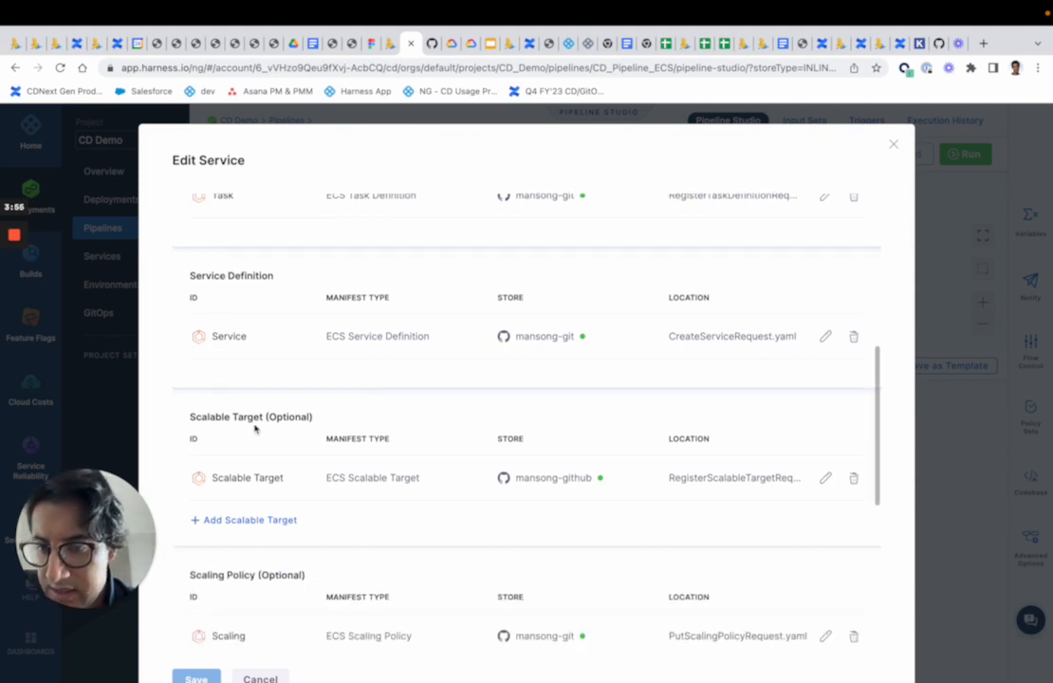
{"action": "scroll", "scroll_direction": "down", "scroll_amount": 3}
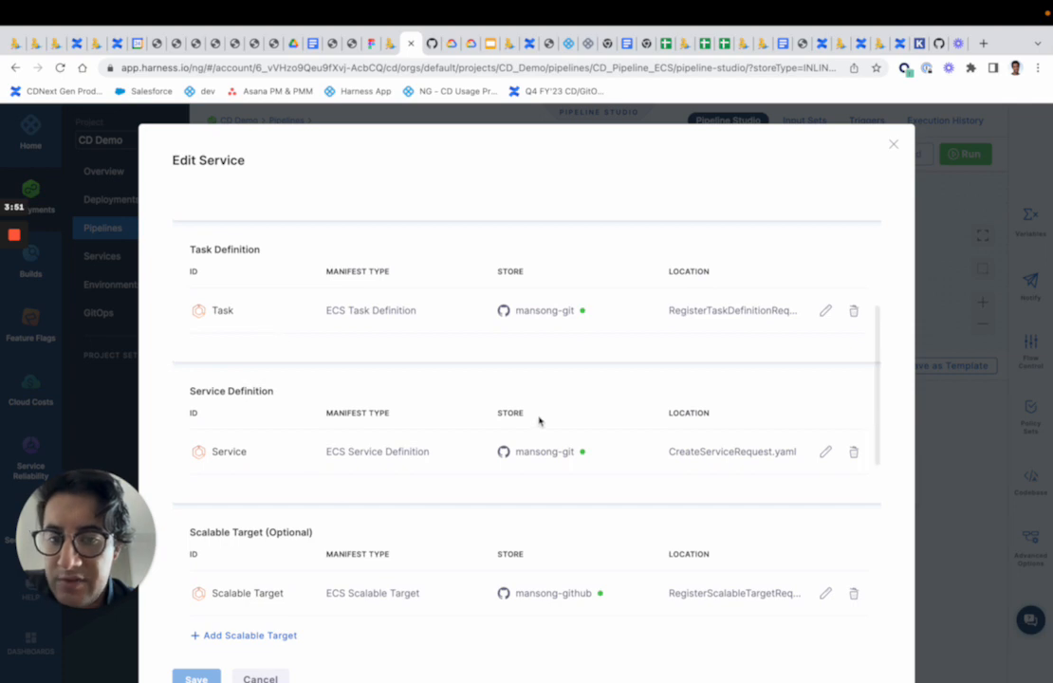
{"action": "mouse_move", "coordinate": [545, 452]}
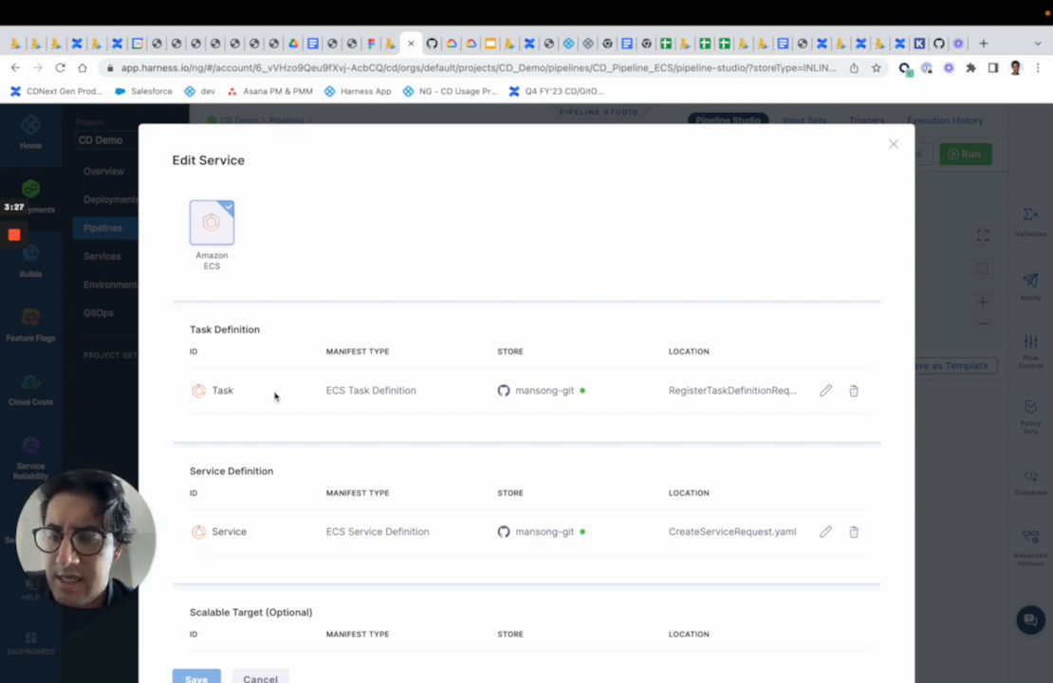
{"action": "scroll", "scroll_direction": "down", "scroll_amount": 3}
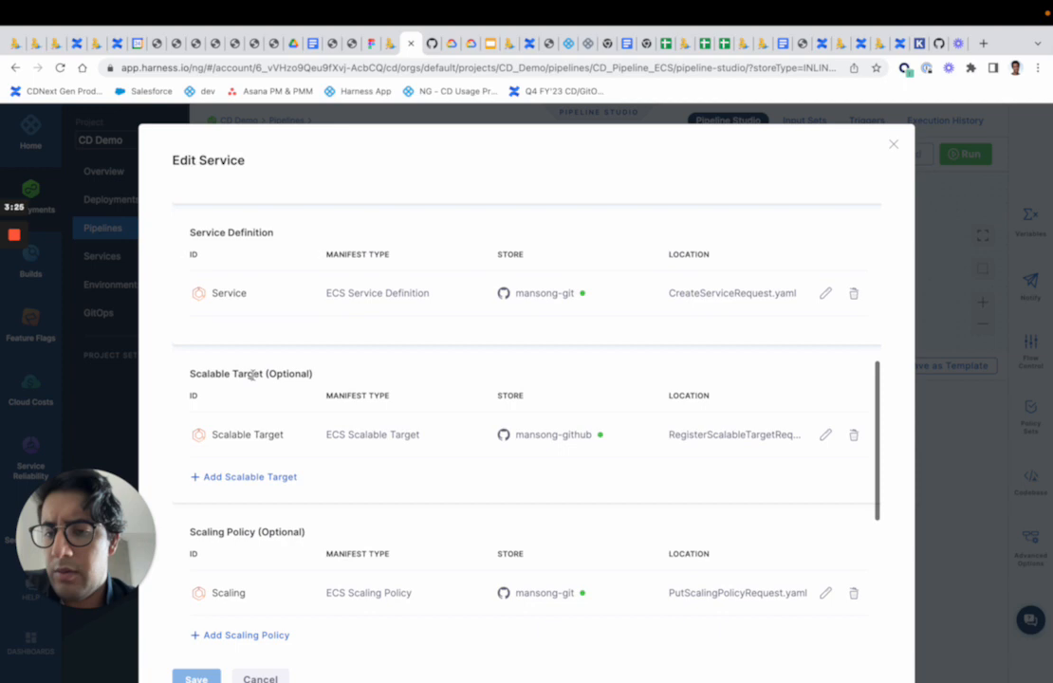
{"action": "mouse_move", "coordinate": [254, 543]}
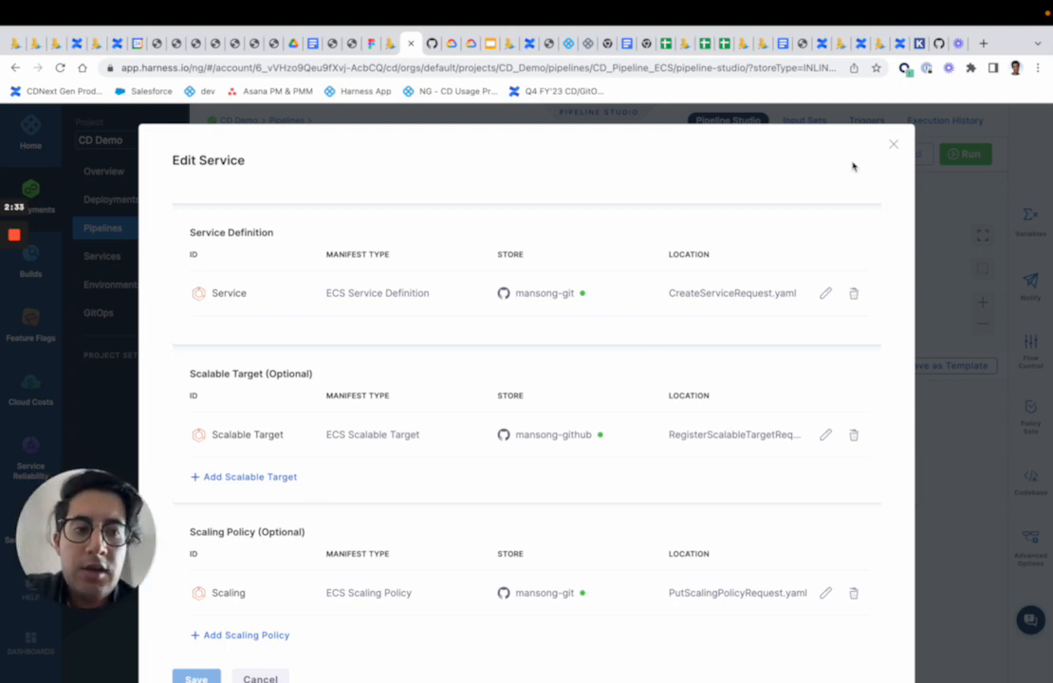
{"action": "left_click", "coordinate": [891, 144]}
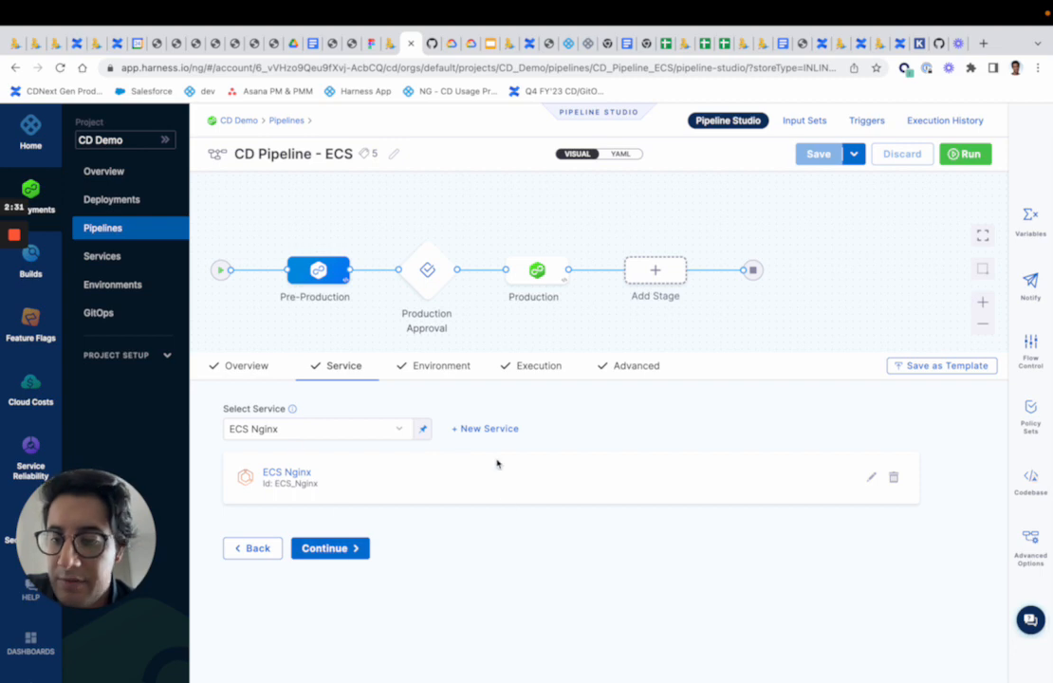
{"action": "mouse_move", "coordinate": [326, 484]}
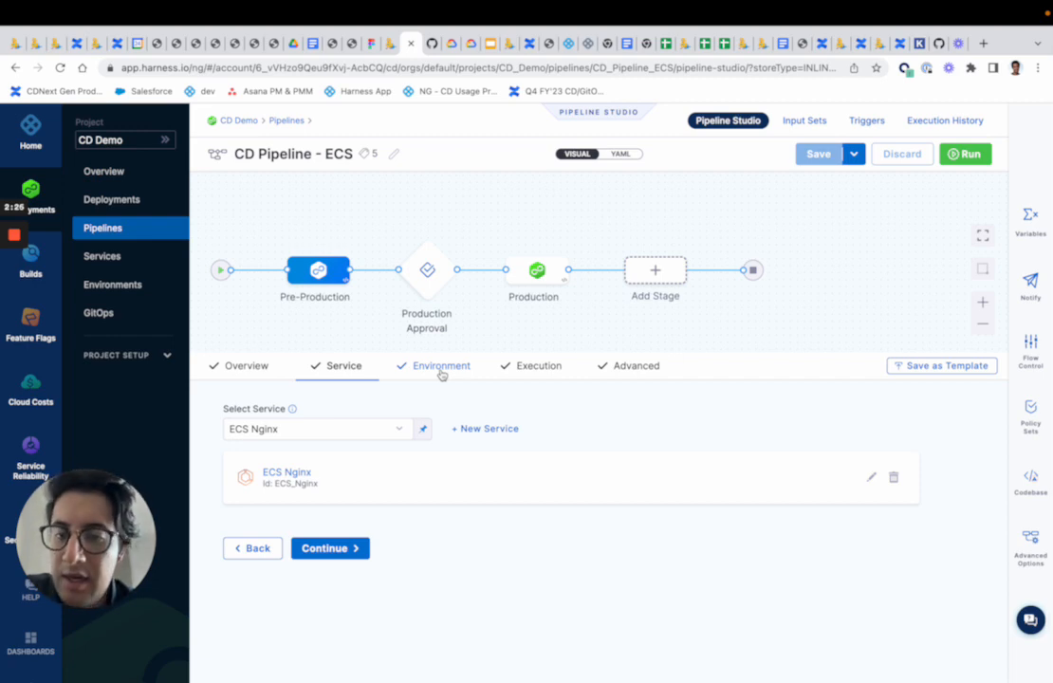
View Pre-Production's environment and edit its Harness SE ECS Cluster infrastructure definition.
{"action": "left_click", "coordinate": [440, 364]}
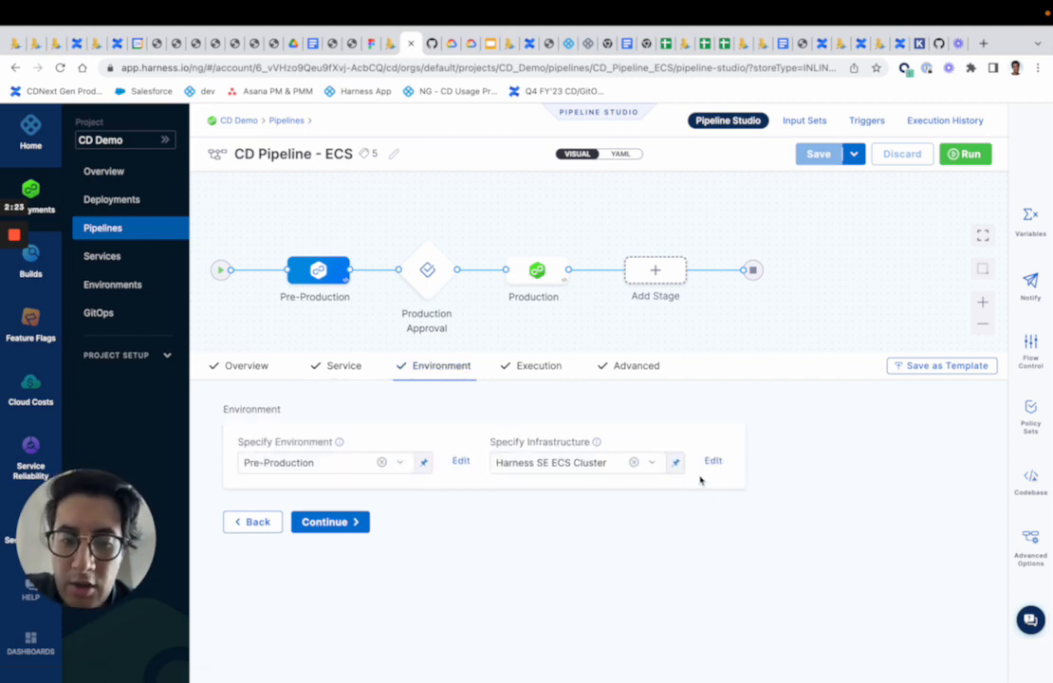
{"action": "left_click", "coordinate": [713, 461]}
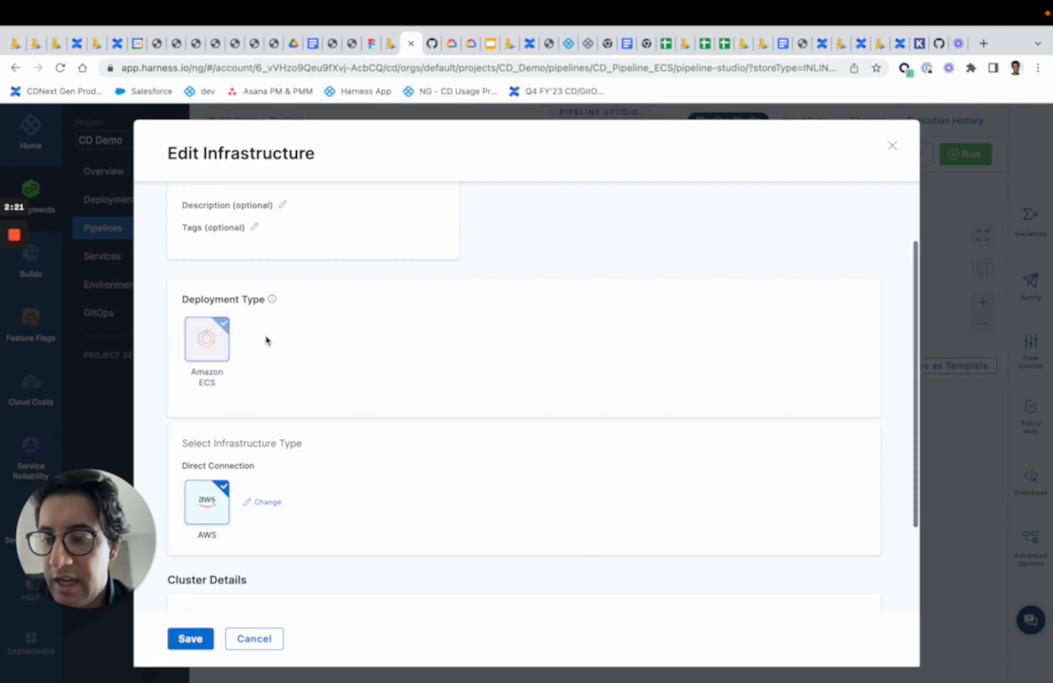
{"action": "scroll", "scroll_direction": "down", "scroll_amount": 3}
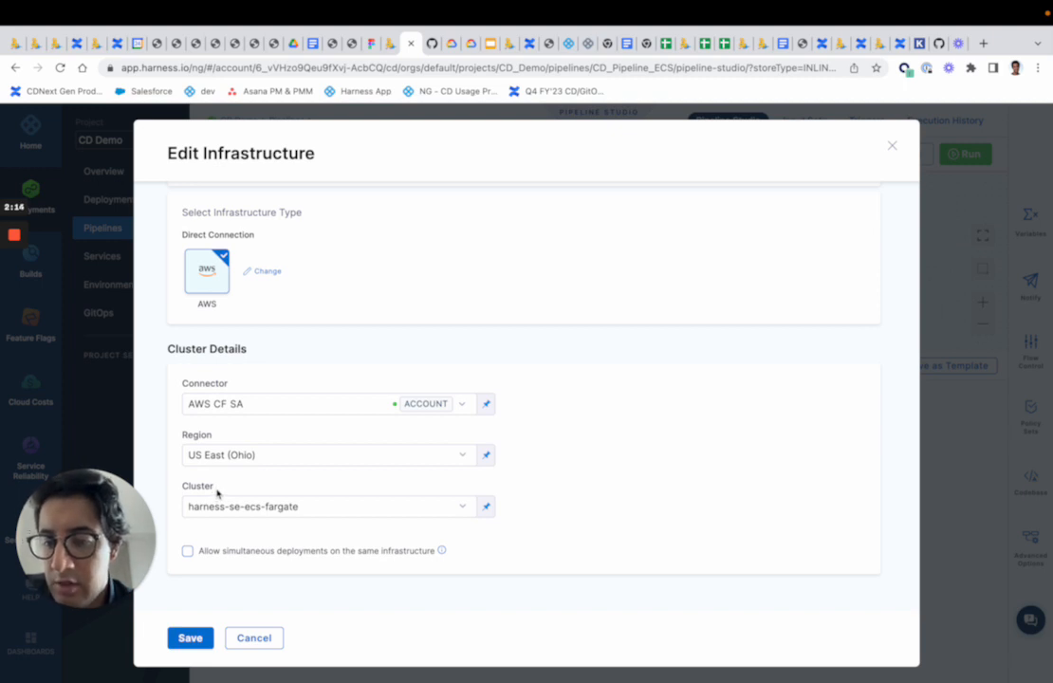
{"action": "mouse_move", "coordinate": [220, 432]}
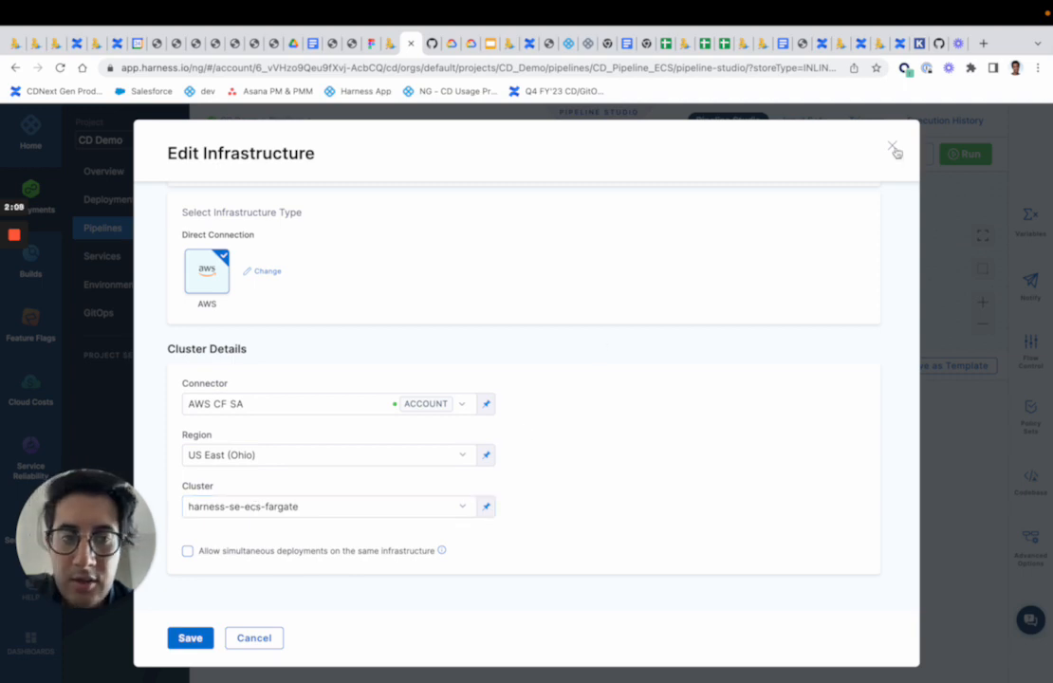
Leave the infrastructure definition and browse the Step Library's ECS steps from Pre-Production's execution.
{"action": "left_click", "coordinate": [892, 149]}
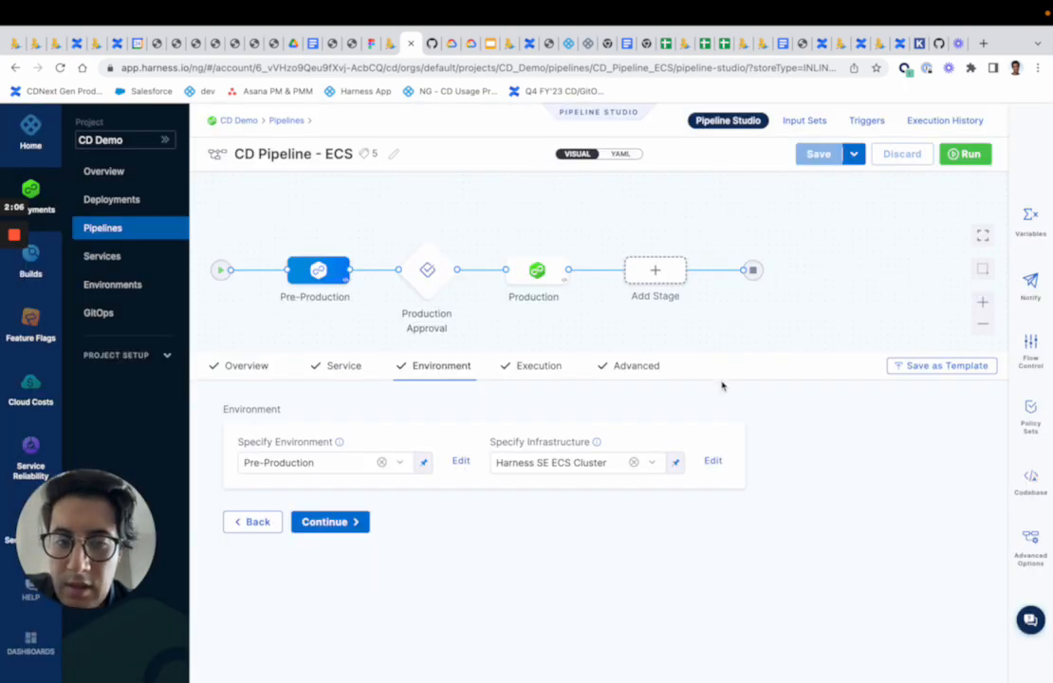
{"action": "left_click", "coordinate": [539, 365]}
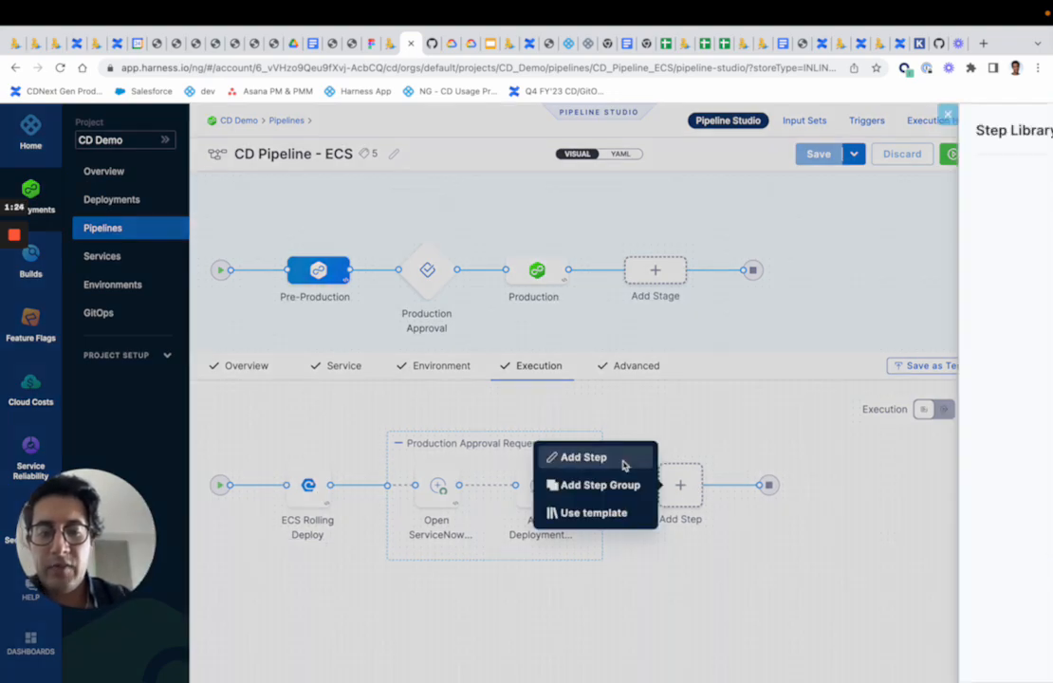
{"action": "left_click", "coordinate": [583, 455]}
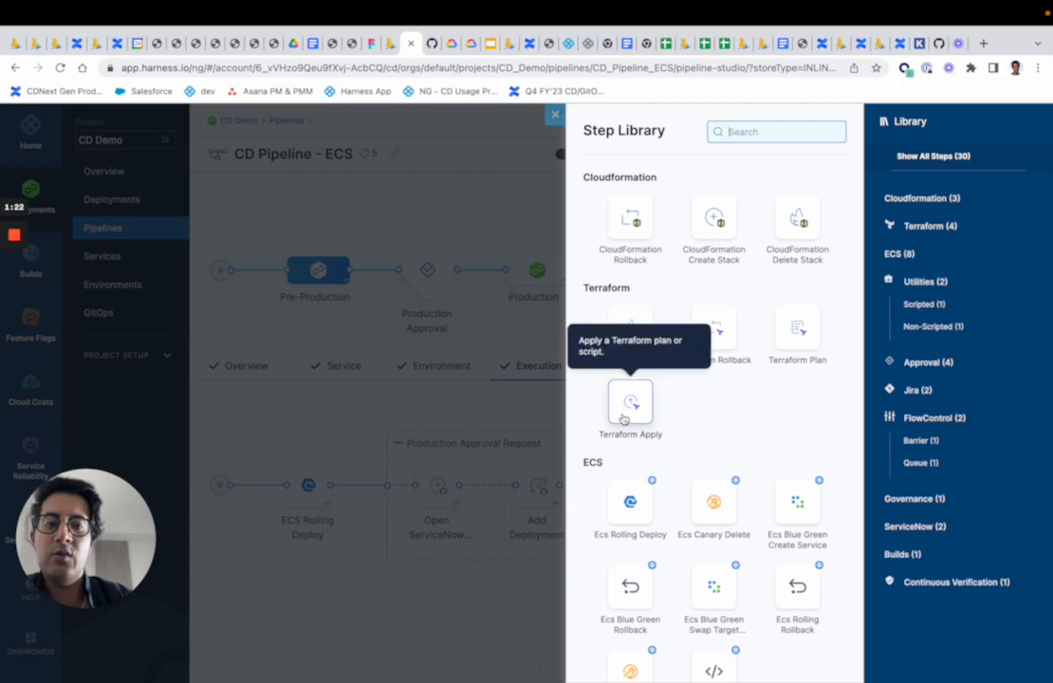
{"action": "scroll", "scroll_direction": "down", "scroll_amount": 3}
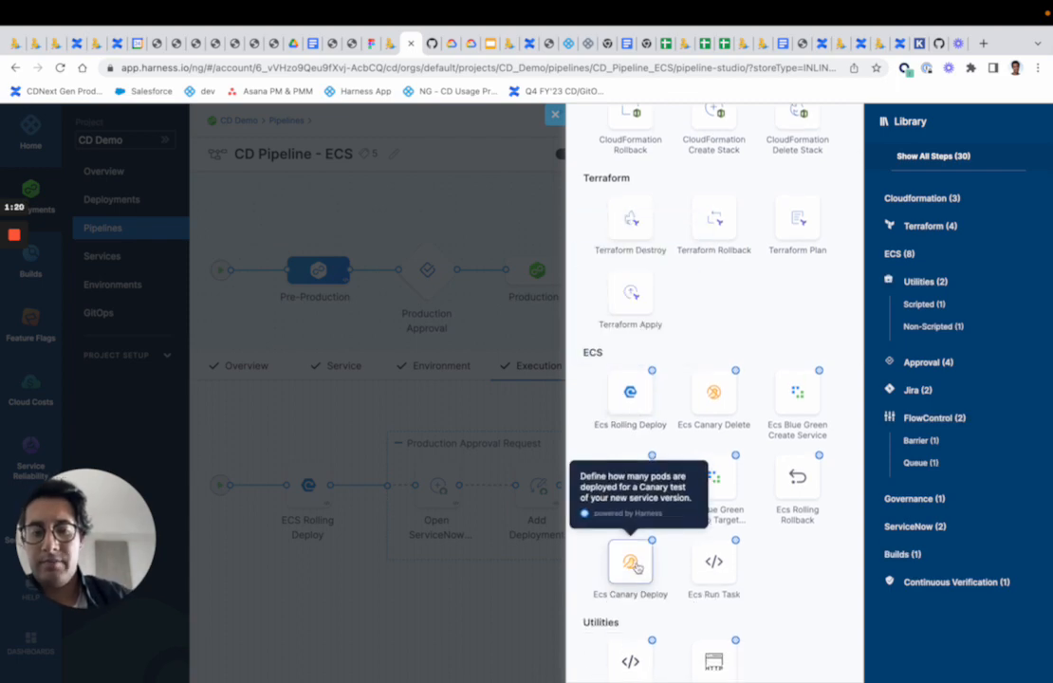